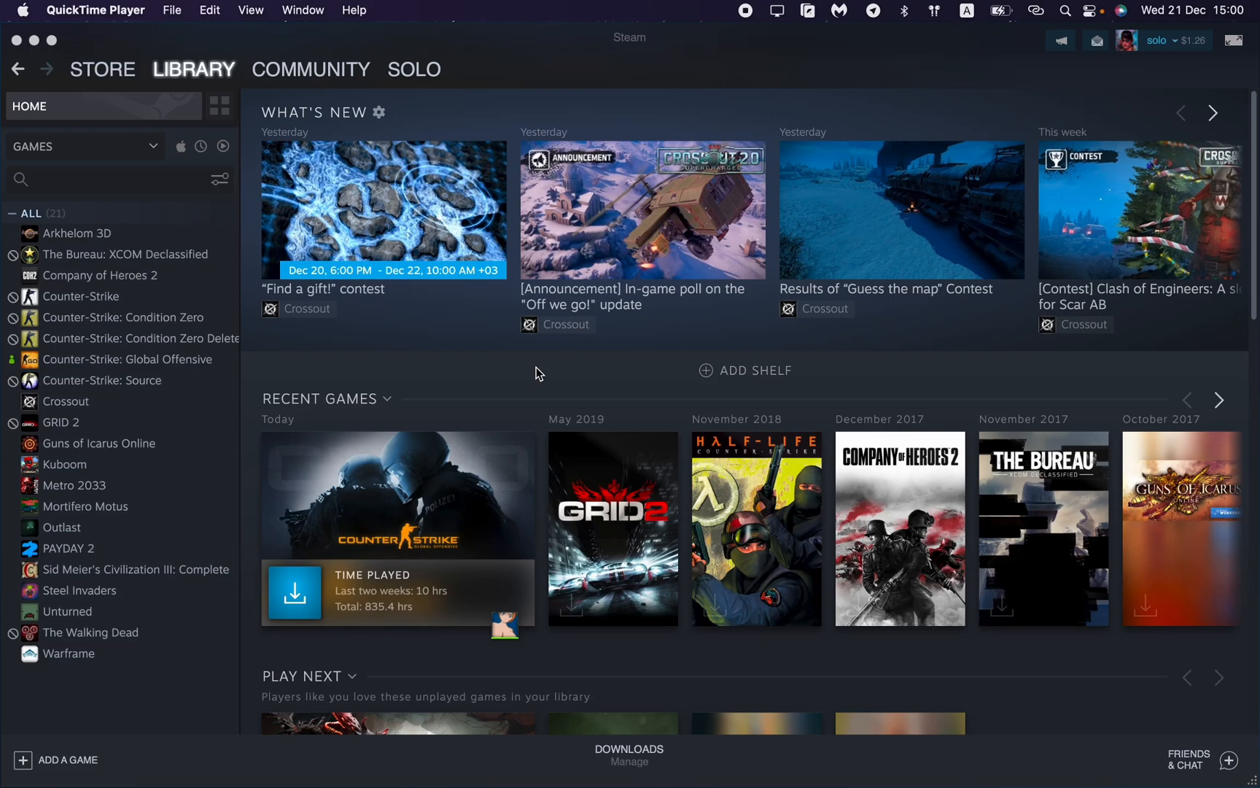
pyautogui.moveTo(560, 378)
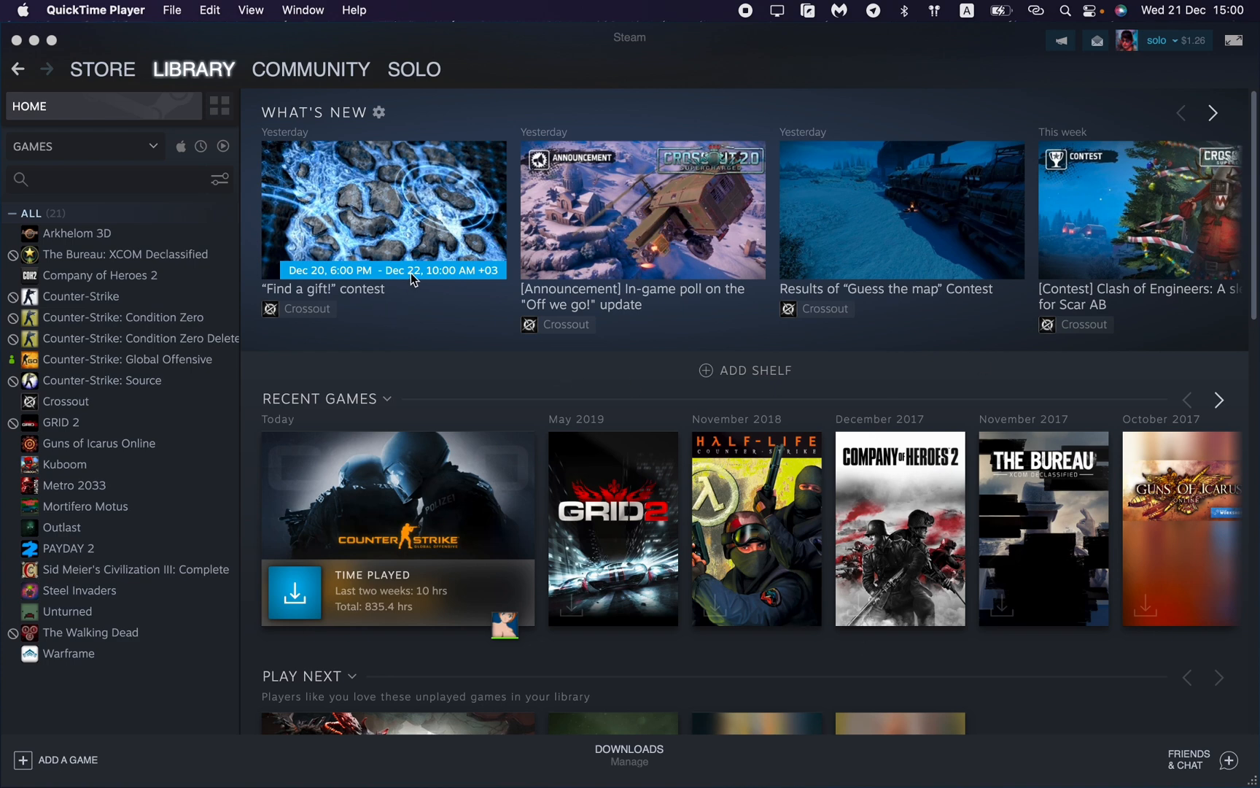
pyautogui.moveTo(411, 71)
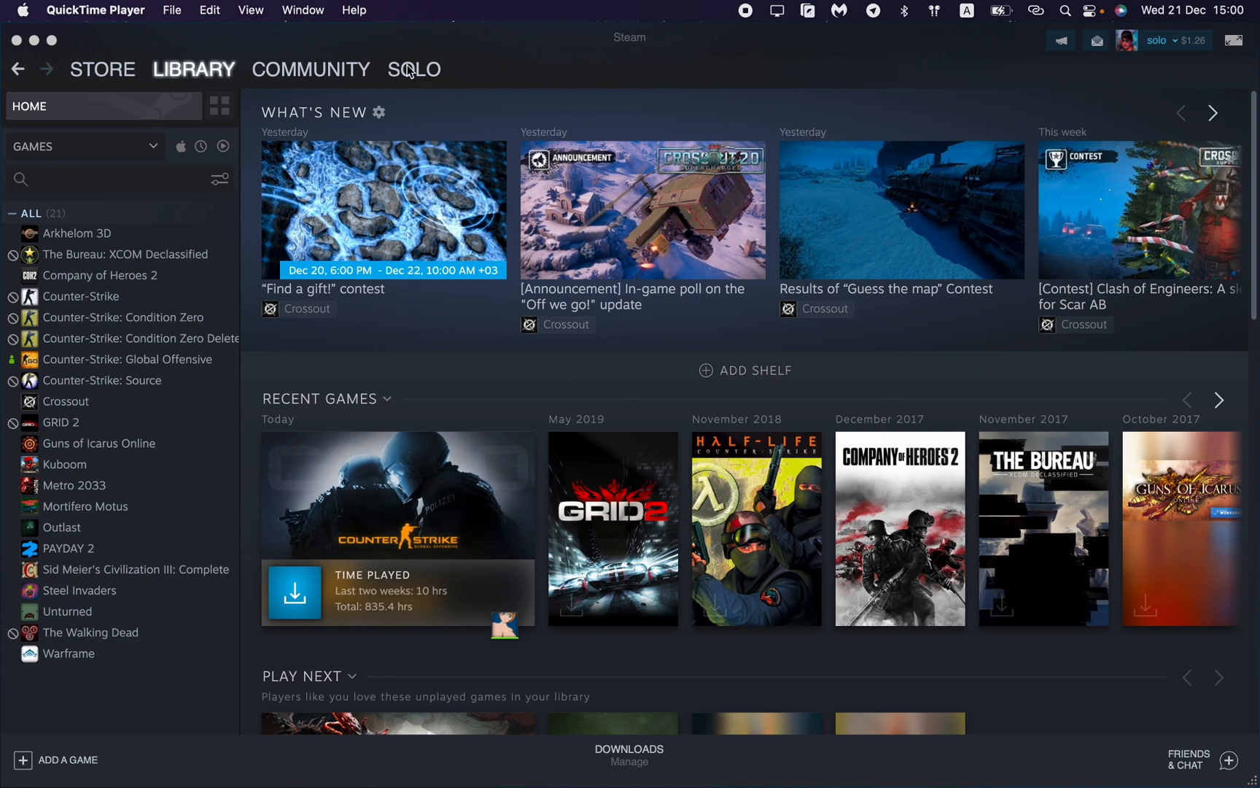
# Step: Open the profile name dropdown listing activity, profile, friends and inventory
pyautogui.click(414, 68)
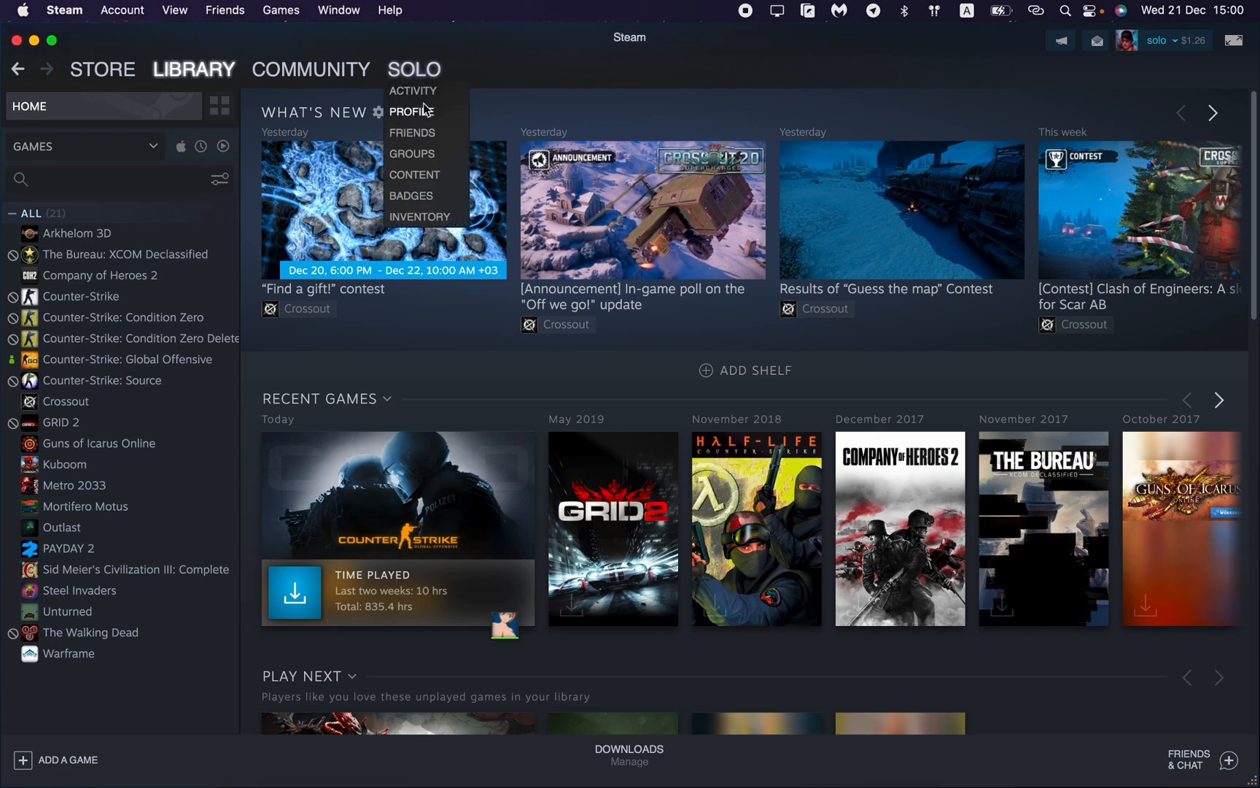
# Step: Go to the profile page and open the CS:GO item inventory
pyautogui.click(412, 111)
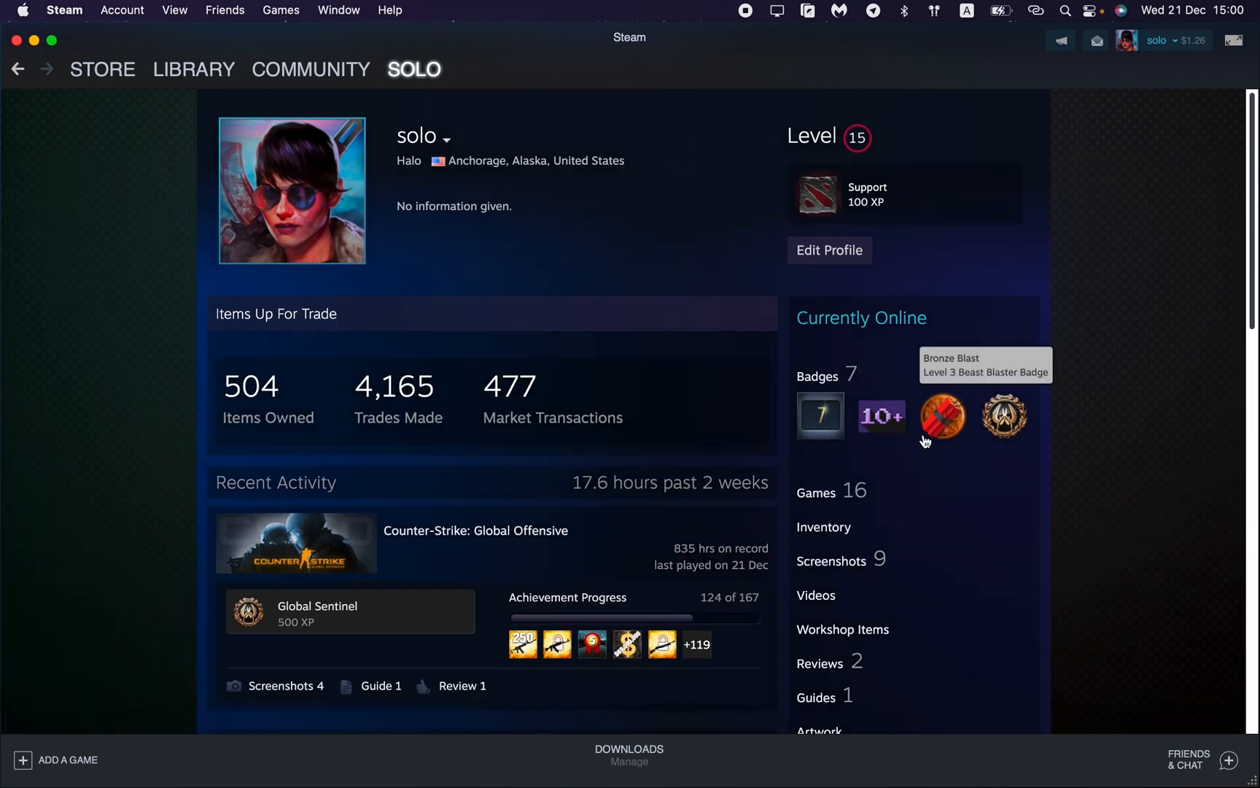
pyautogui.scroll(-3)
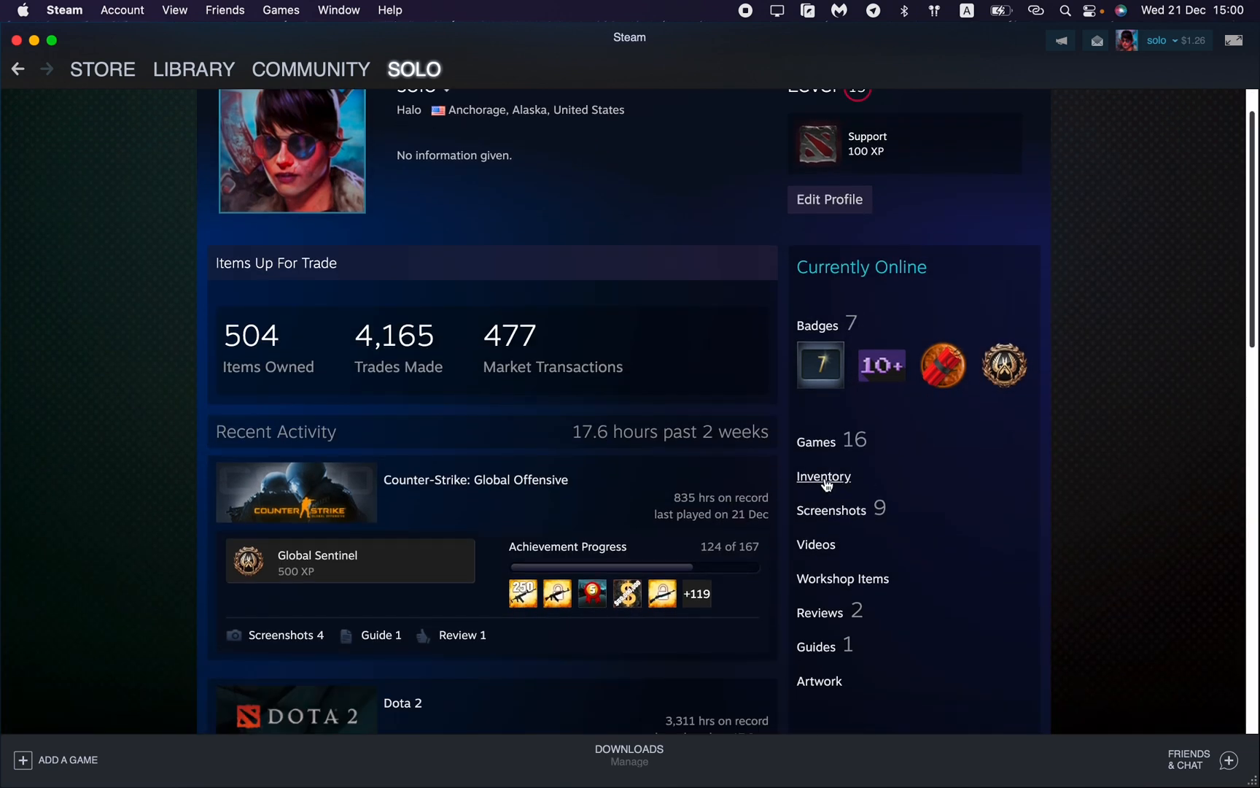
pyautogui.click(823, 476)
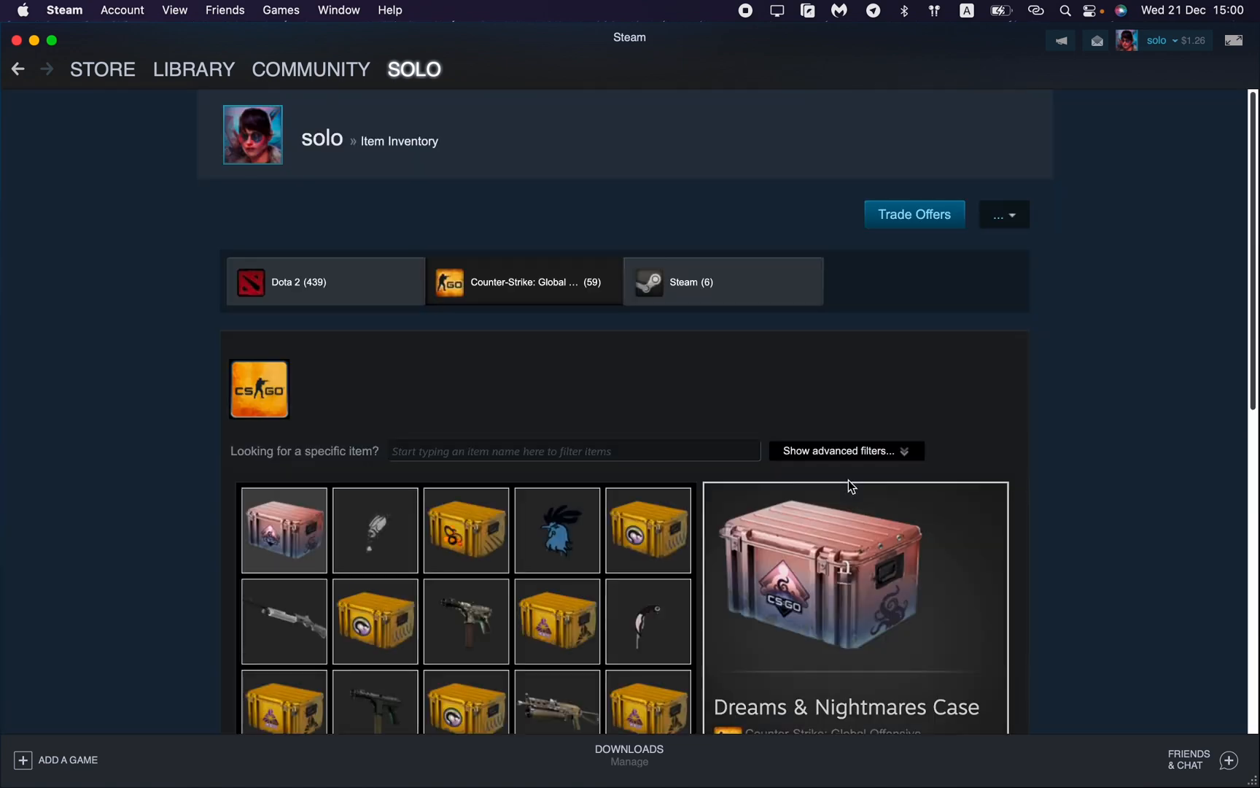
pyautogui.moveTo(903, 219)
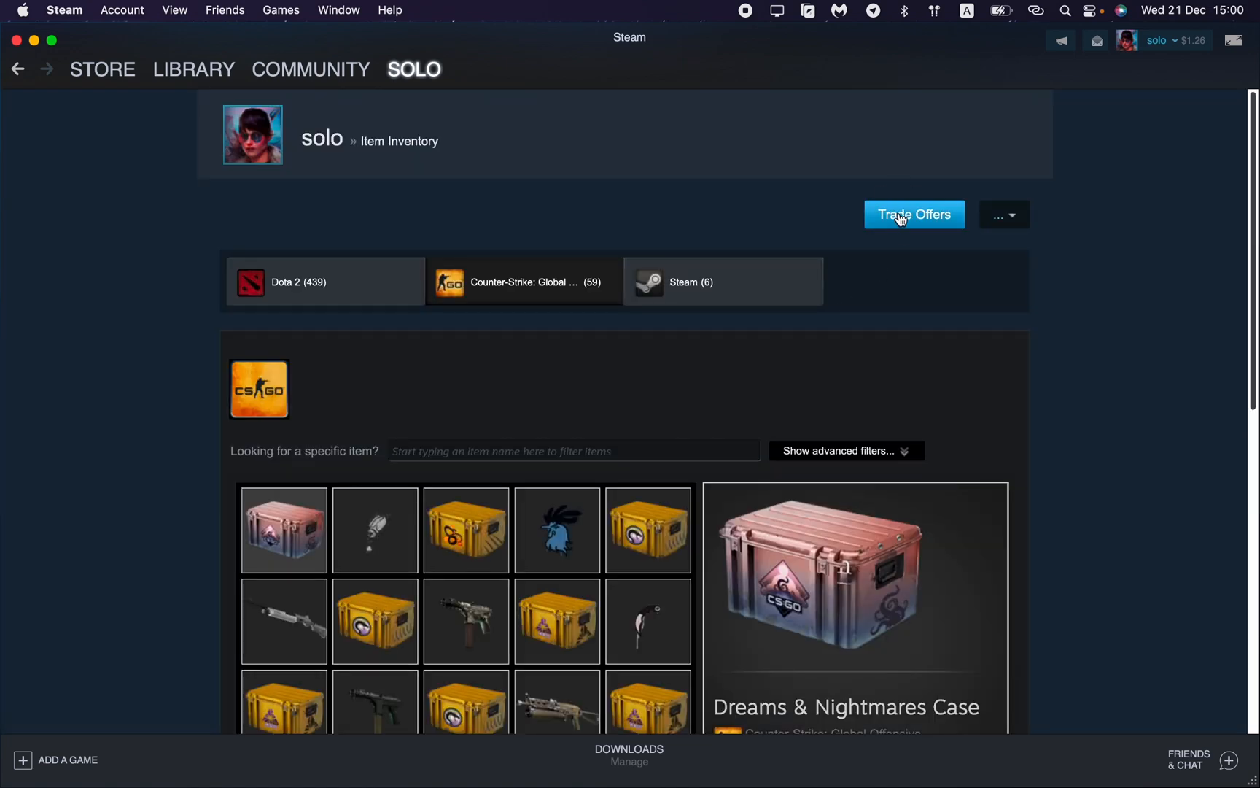
# Step: Open Trade Offers and view the trade history of past exchanges
pyautogui.click(913, 215)
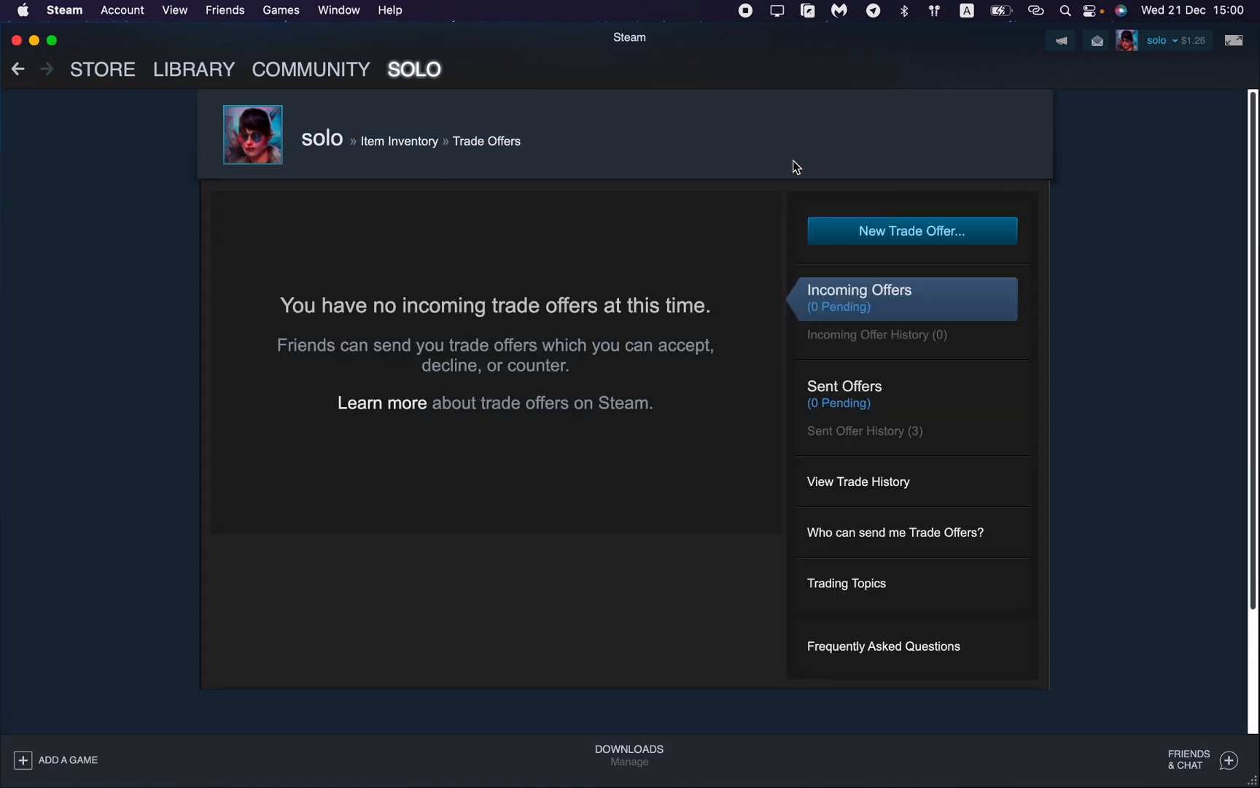
pyautogui.moveTo(1117, 494)
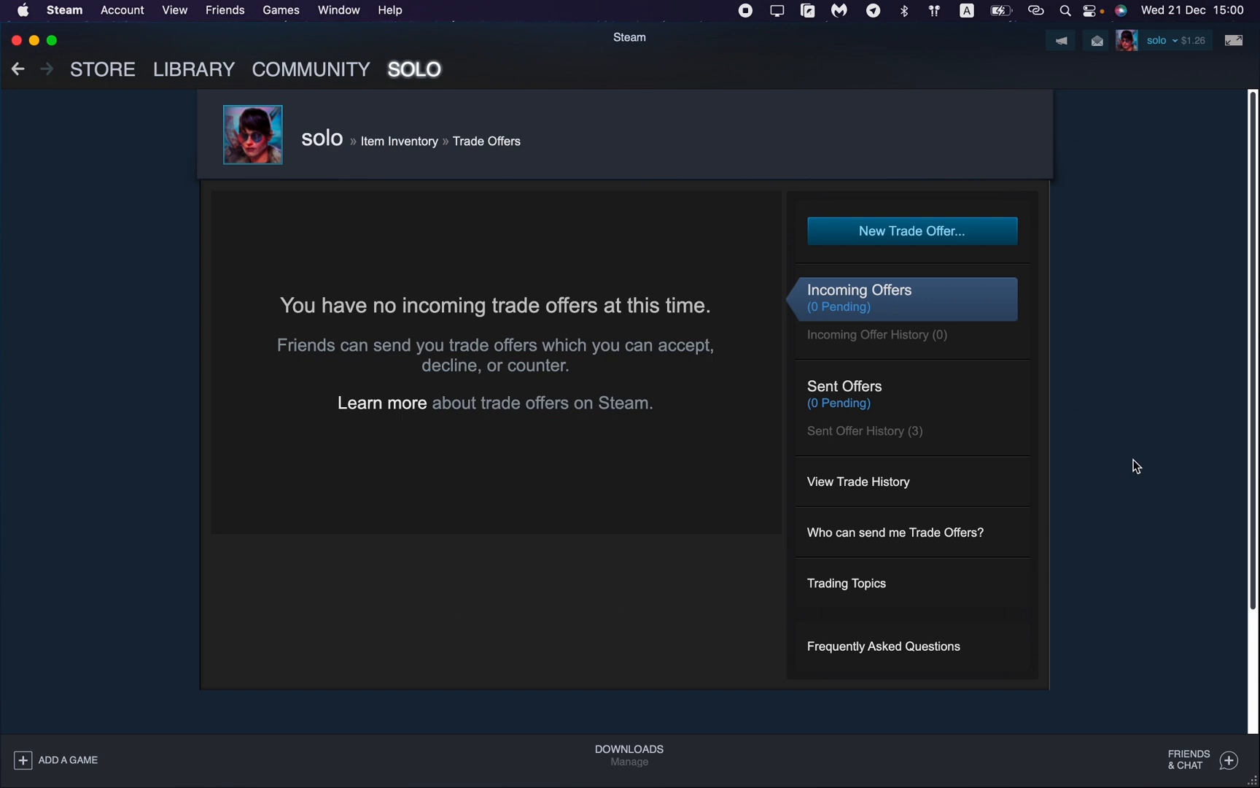
pyautogui.moveTo(1110, 418)
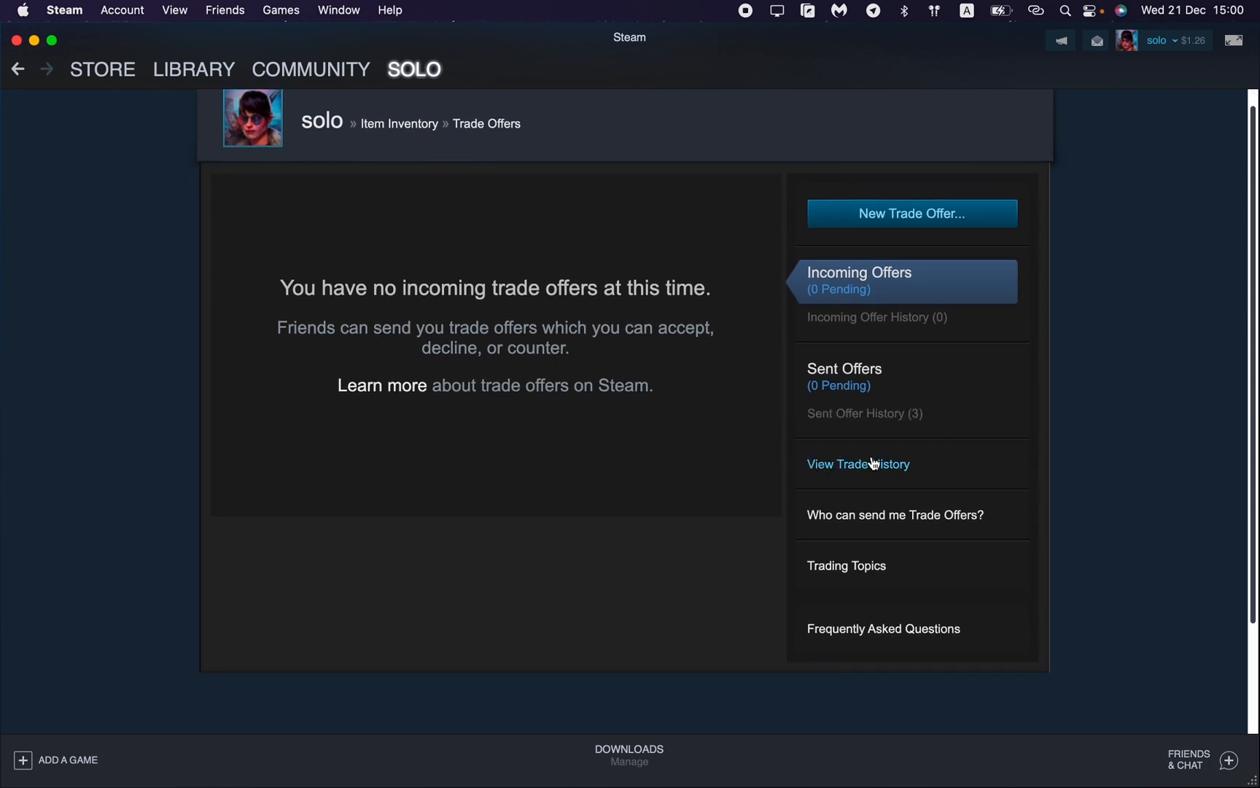
pyautogui.moveTo(853, 474)
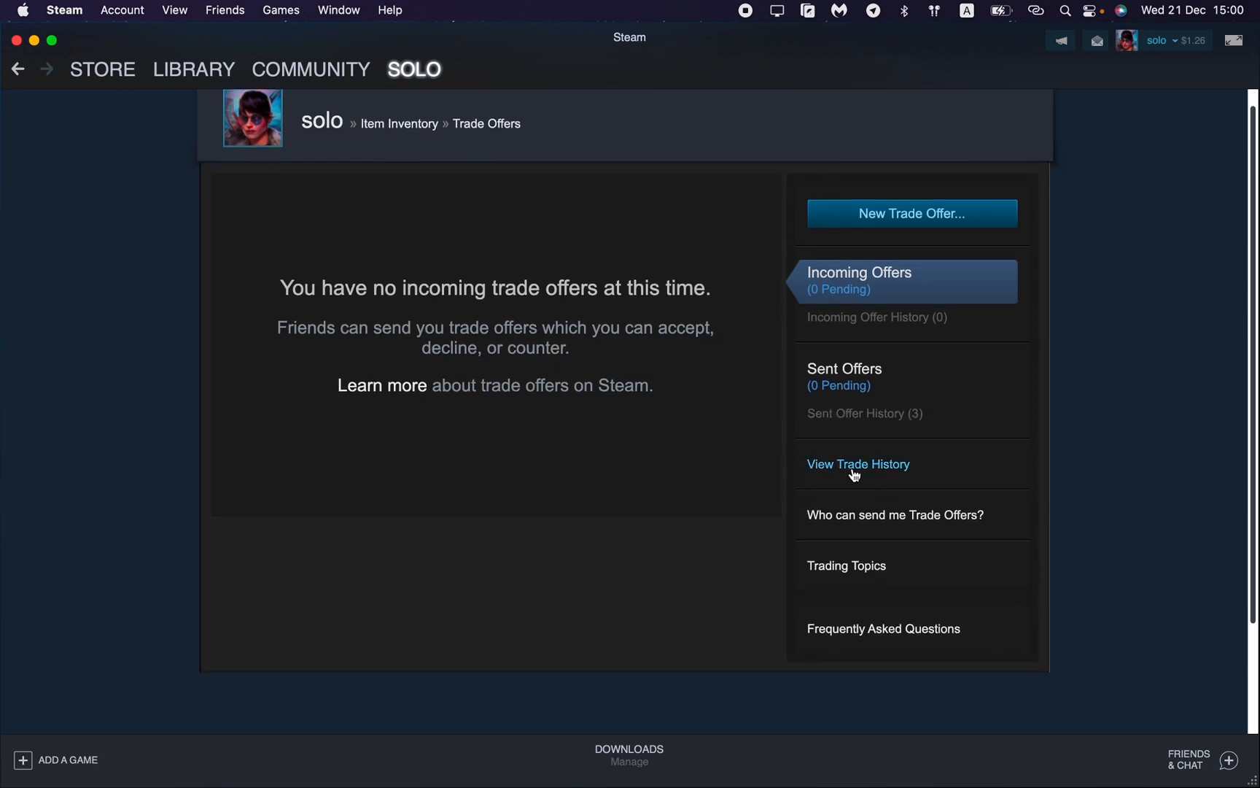
pyautogui.moveTo(861, 473)
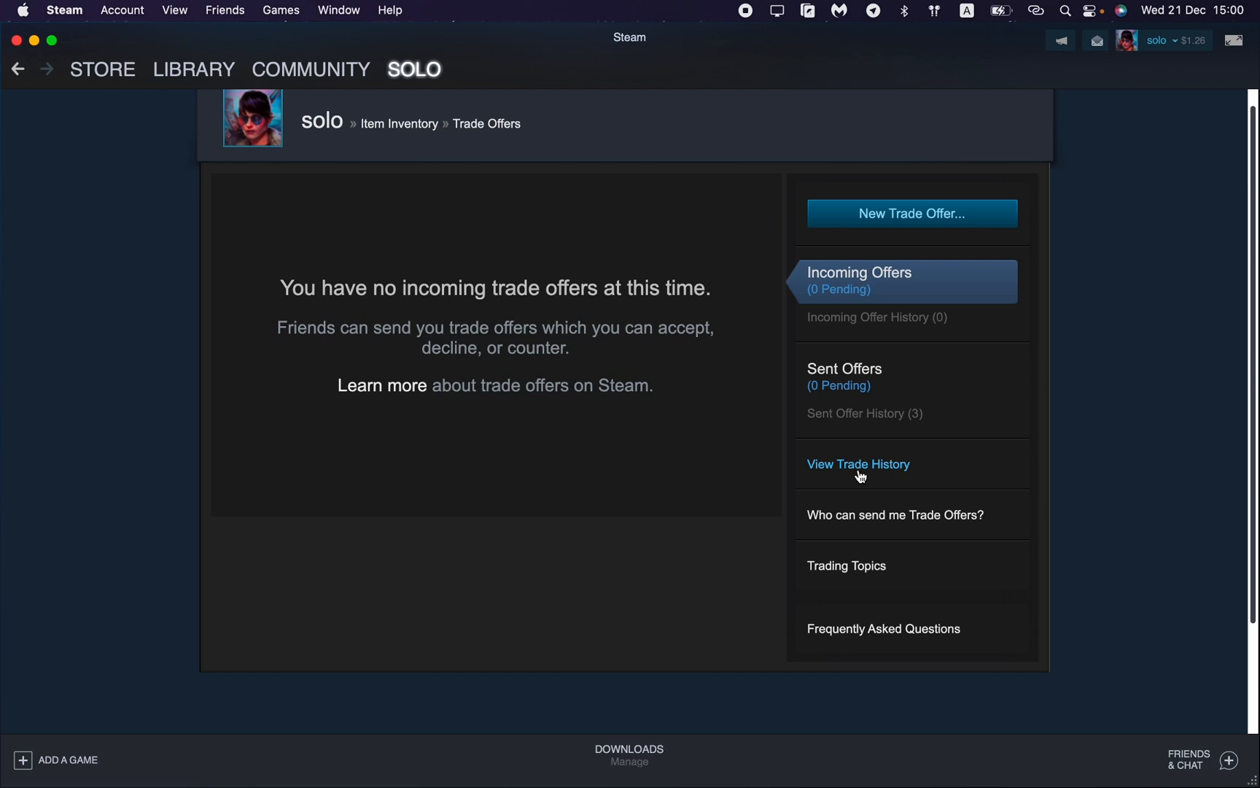
pyautogui.click(857, 464)
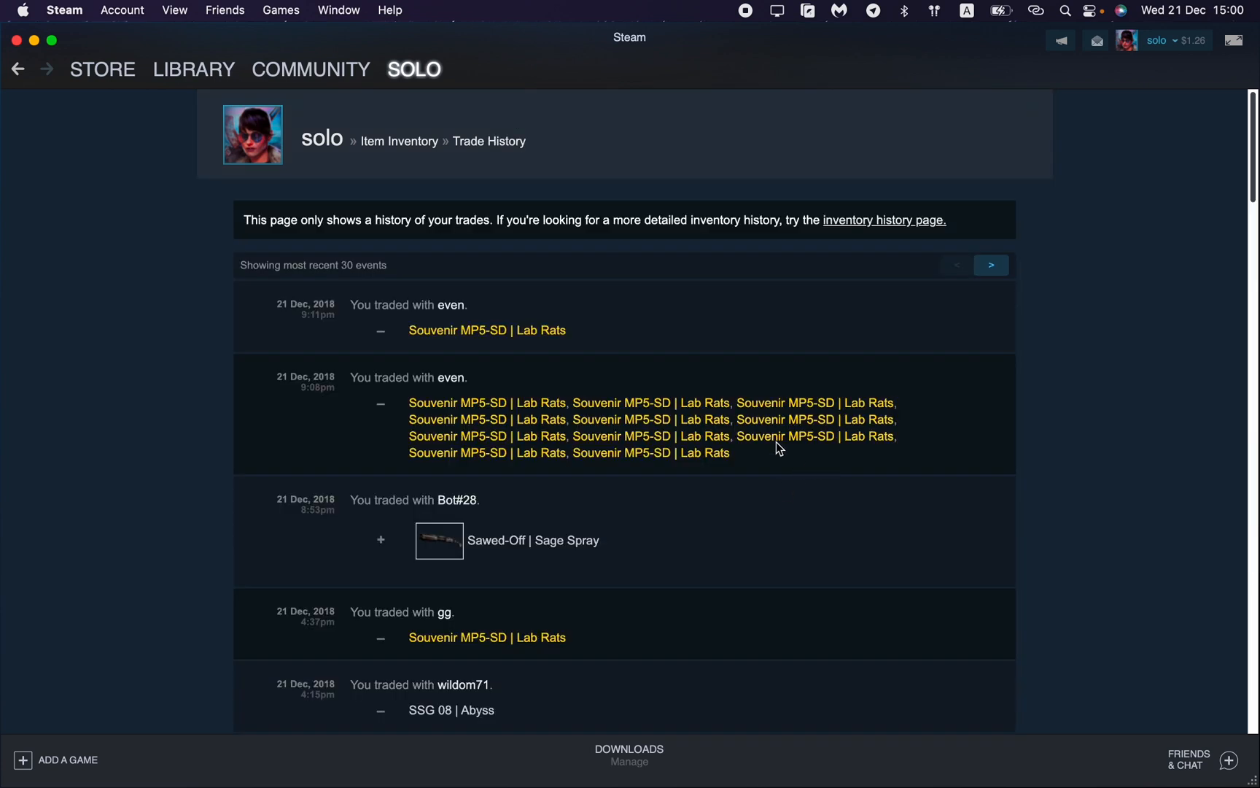
pyautogui.moveTo(652, 452)
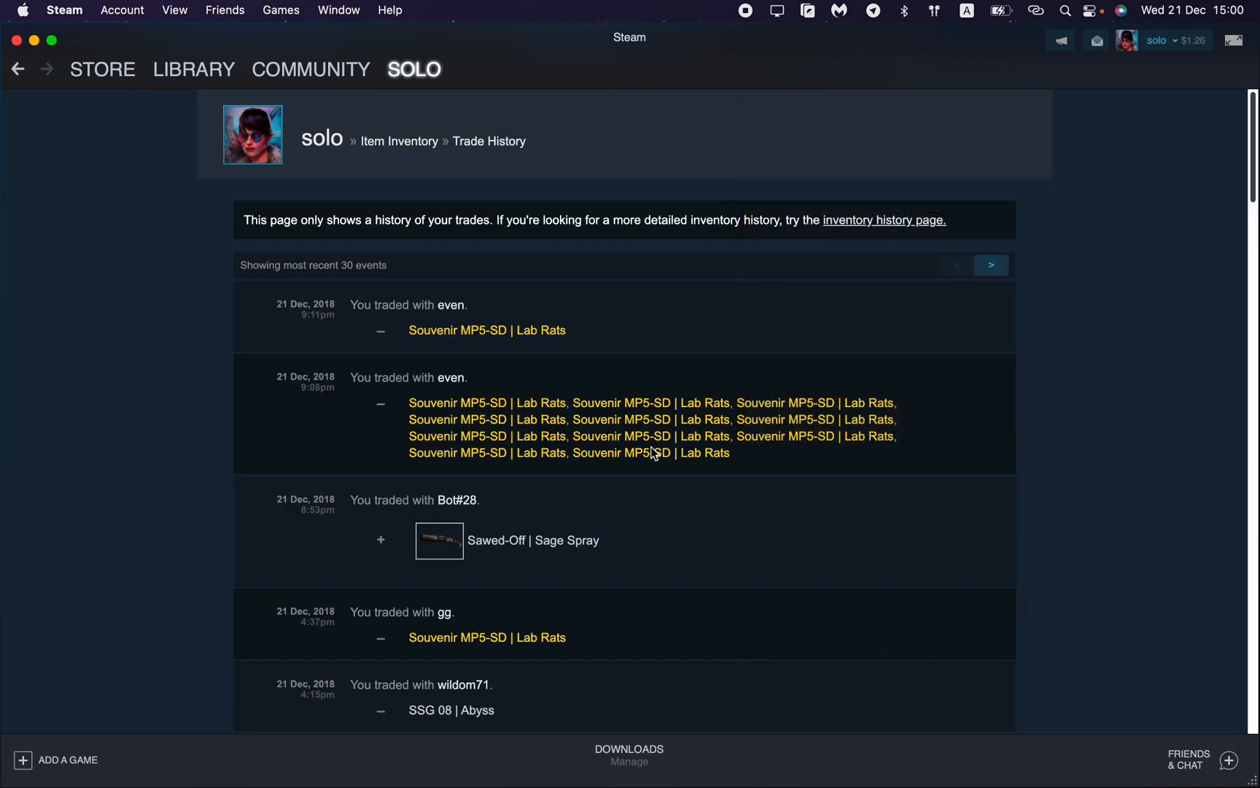
# Step: Advance the trade history to the next page of trades before 7 Feb 2018
pyautogui.scroll(-3)
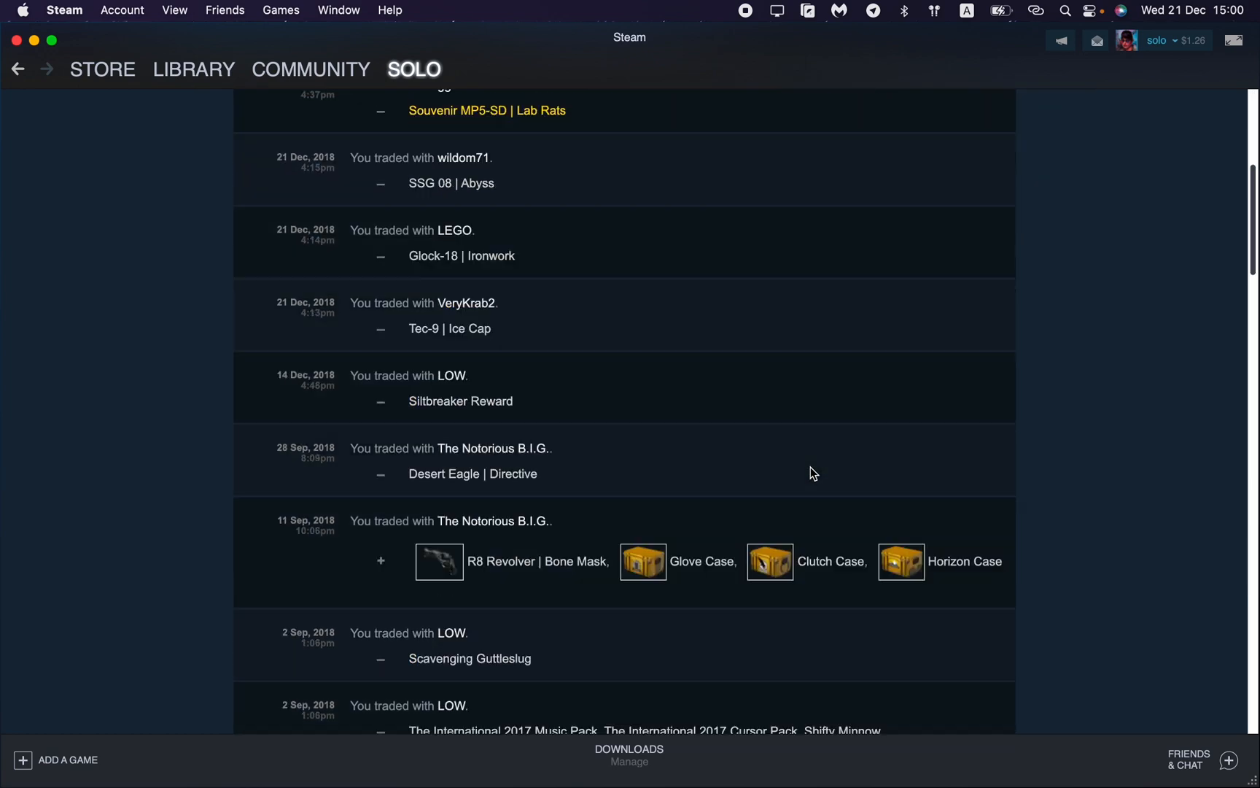
pyautogui.scroll(-3)
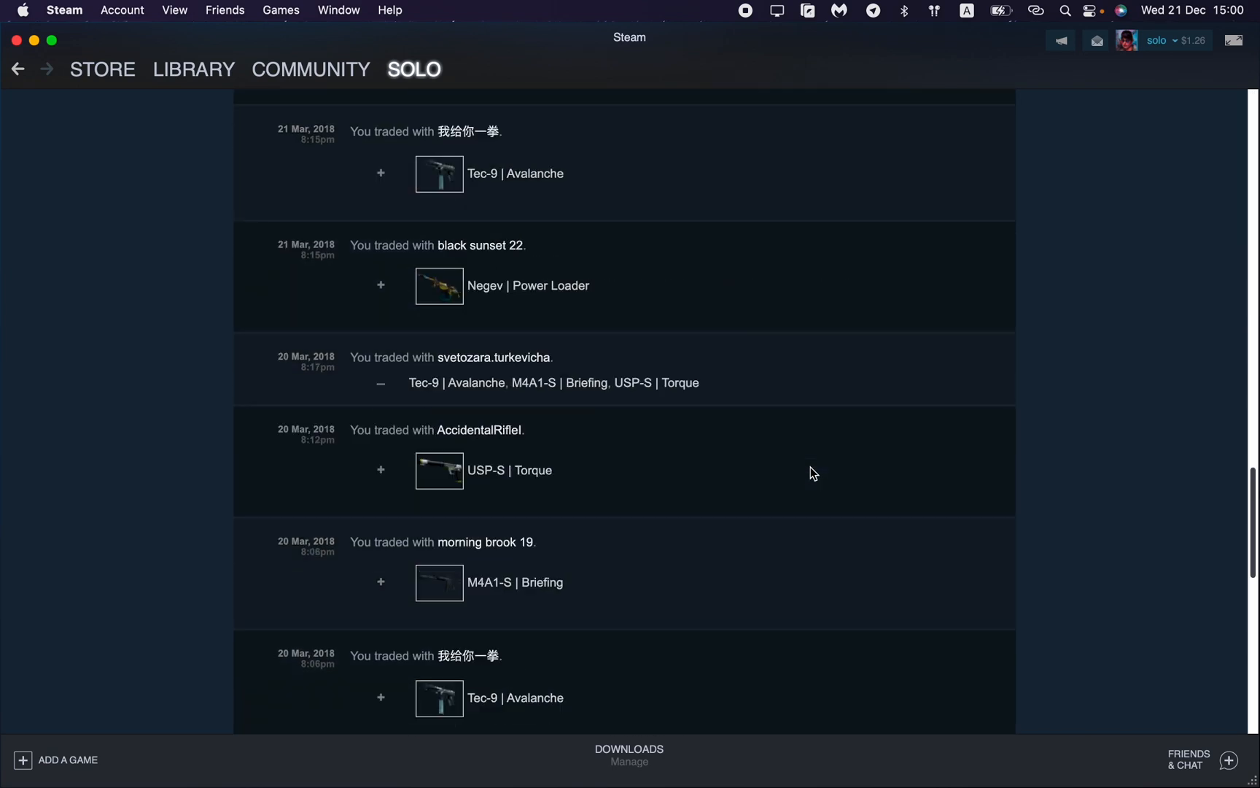
pyautogui.click(990, 495)
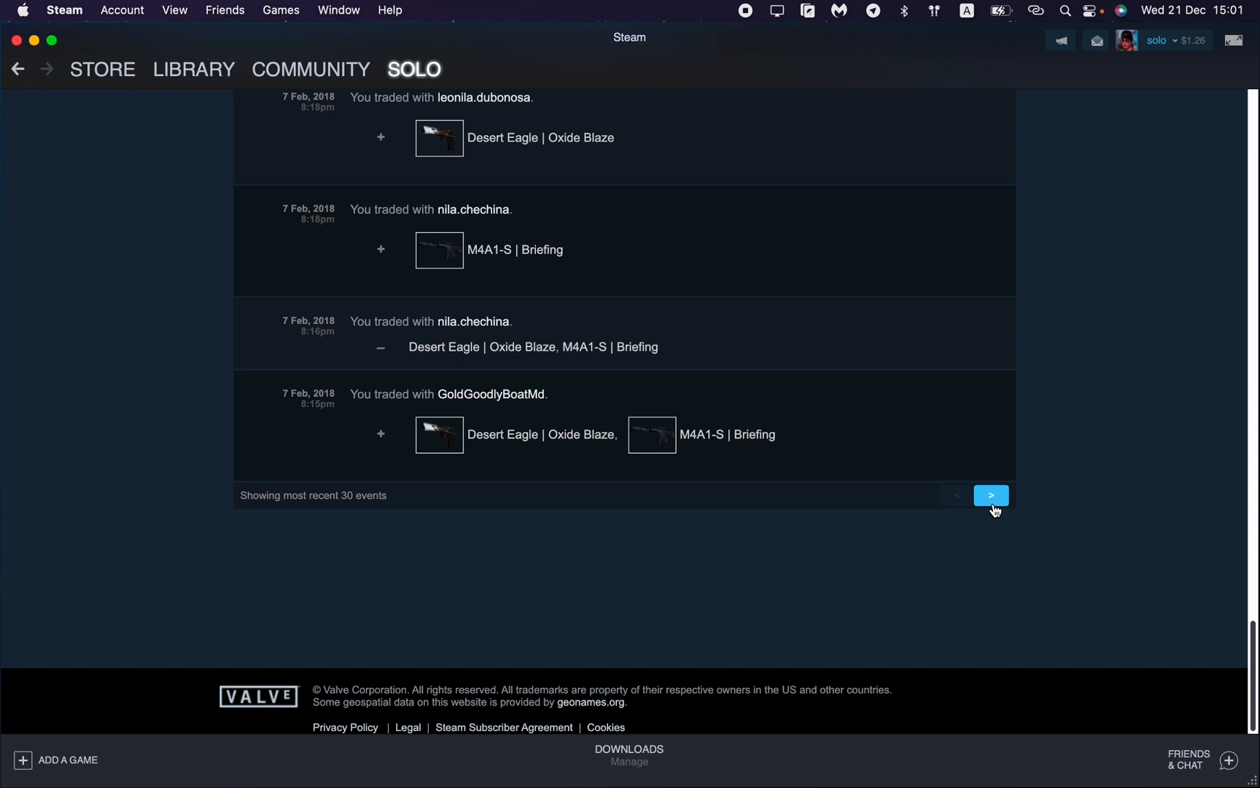
pyautogui.click(990, 494)
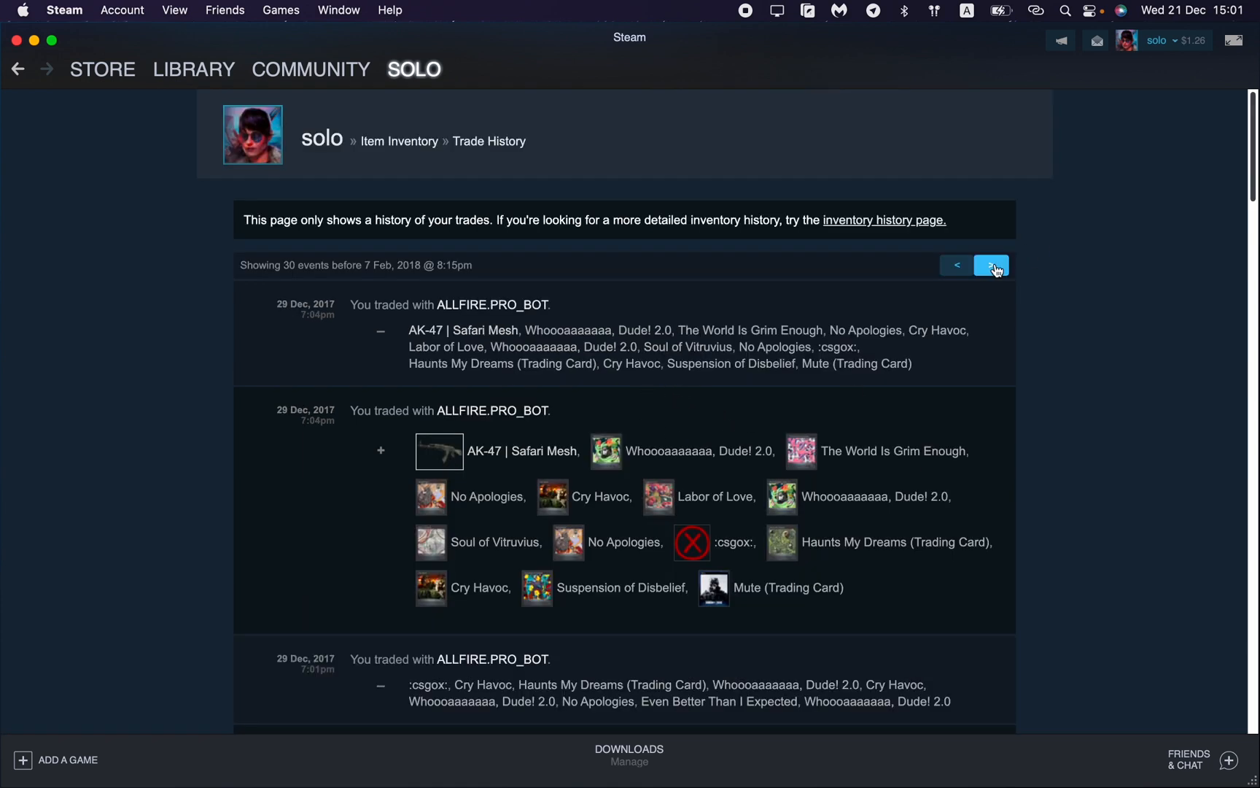
# Step: Page back again to trades from before 28 Nov 2017
pyautogui.click(991, 265)
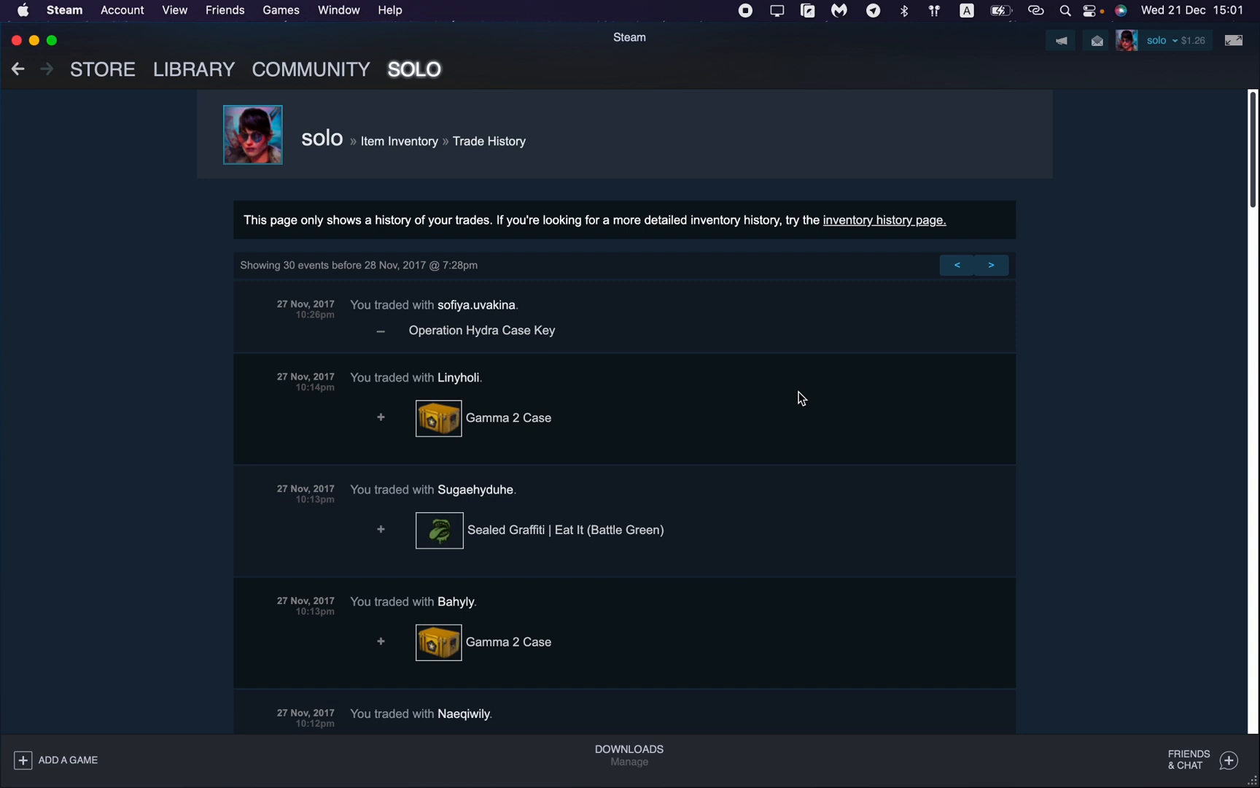
pyautogui.moveTo(816, 371)
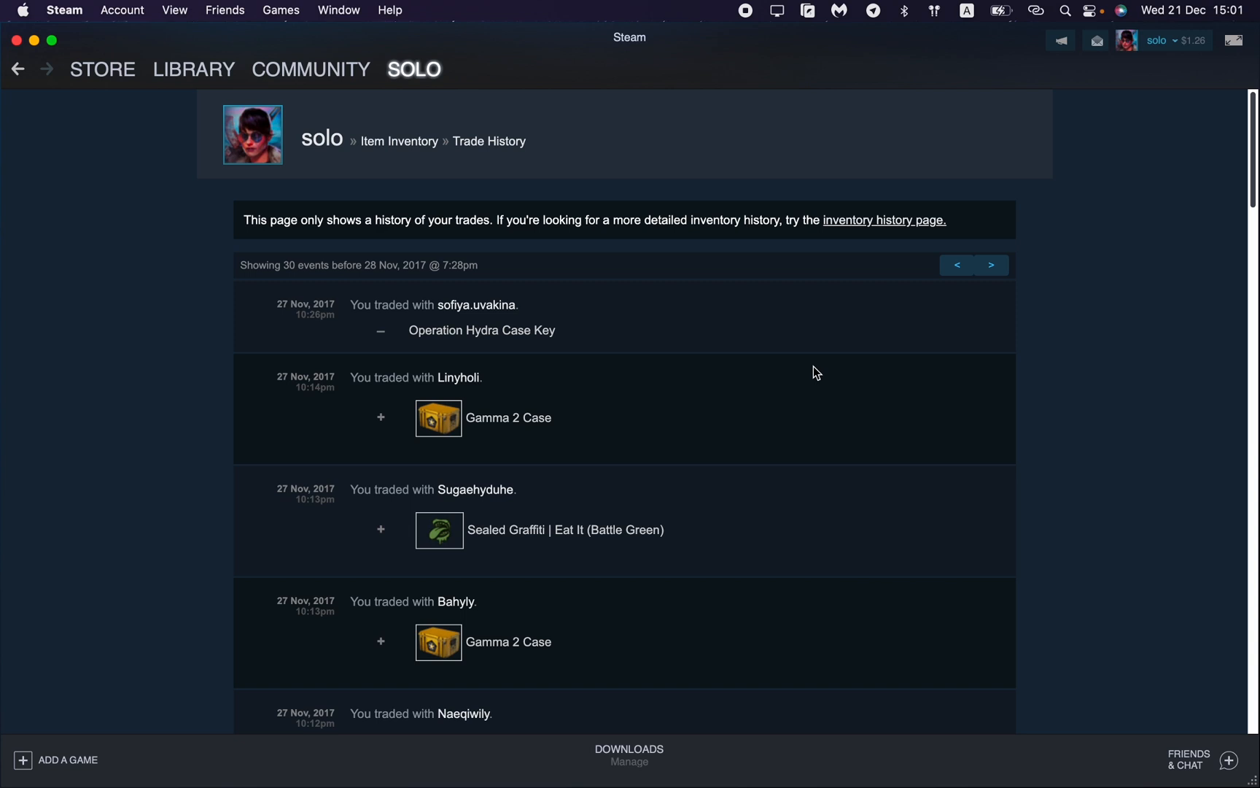
pyautogui.moveTo(743, 22)
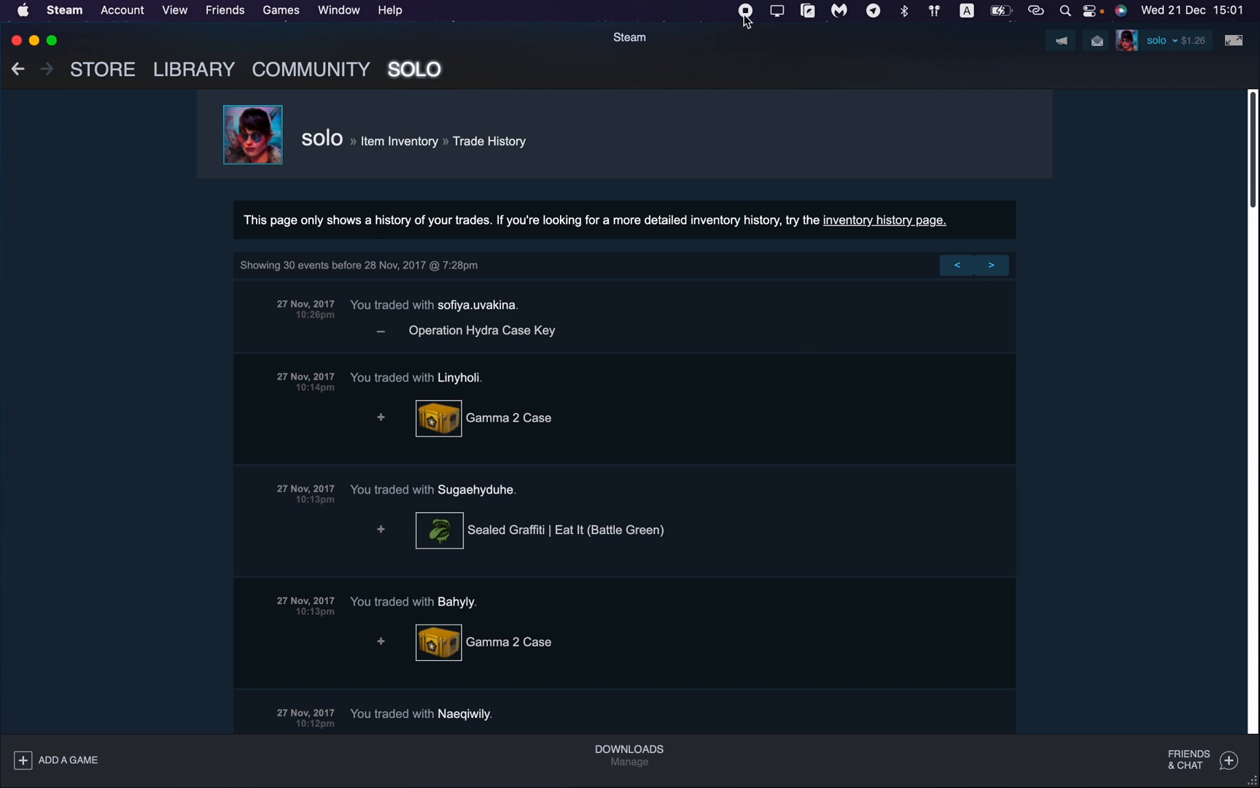